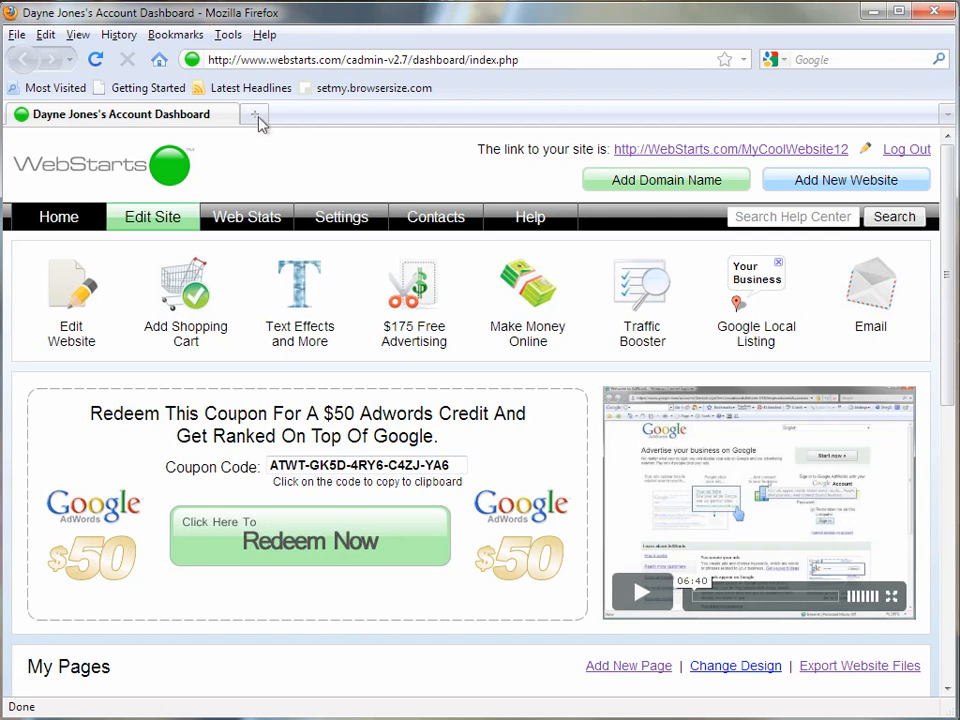
Open a new blank browser tab next to the WebStarts dashboard.
{"action": "left_click", "coordinate": [258, 112]}
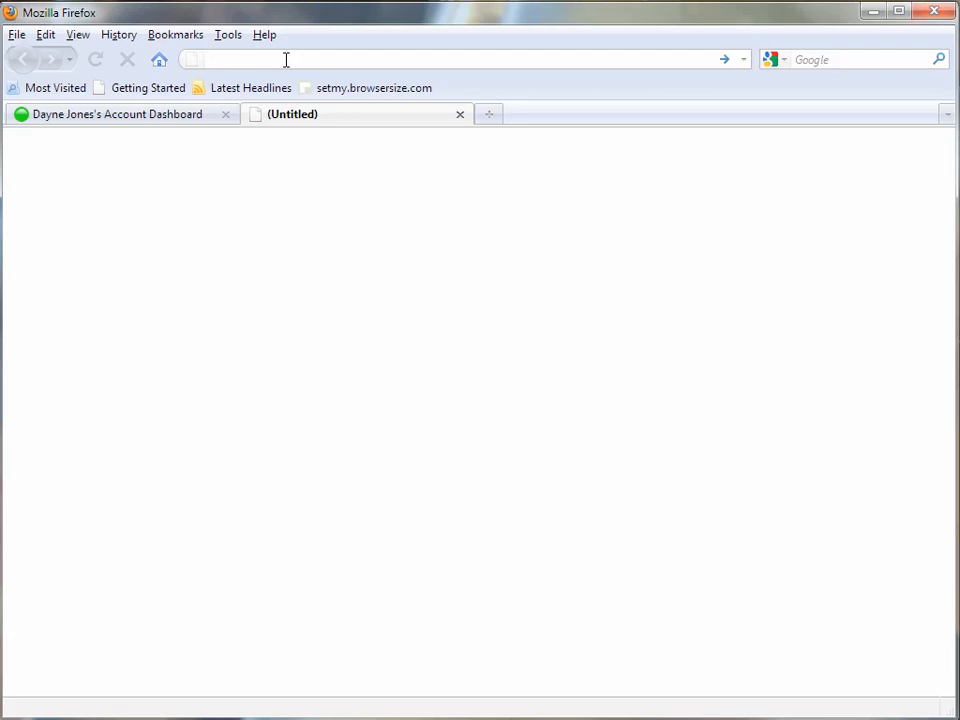
Go to mail.mowermedicstampa.com to reach the domain's Gmail sign-in page.
{"action": "type", "text": "mail.mow"}
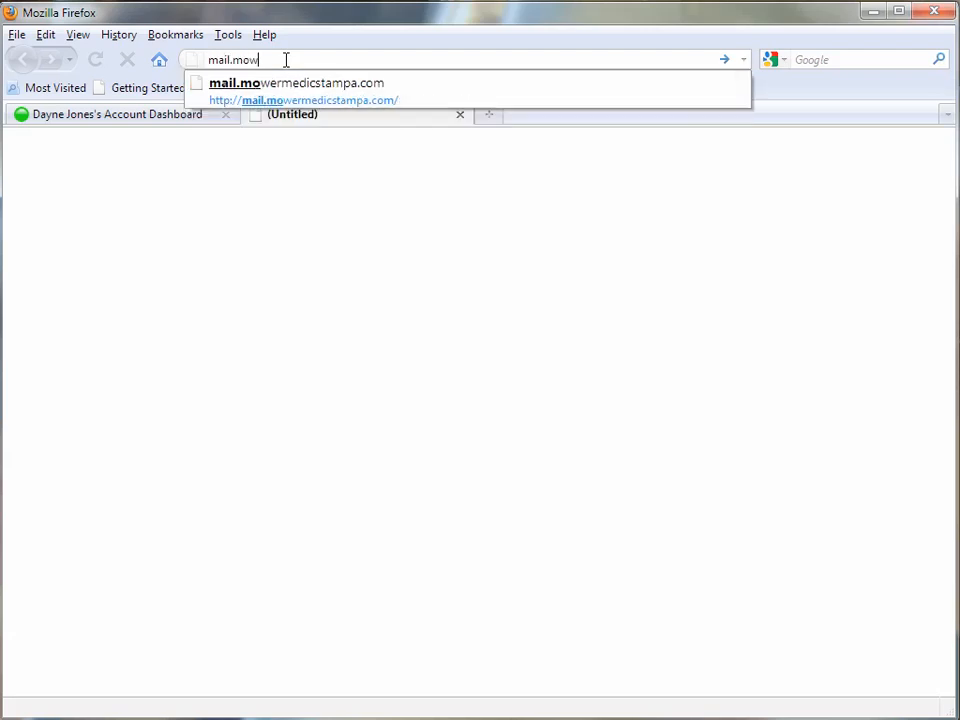
{"action": "type", "text": "erme"}
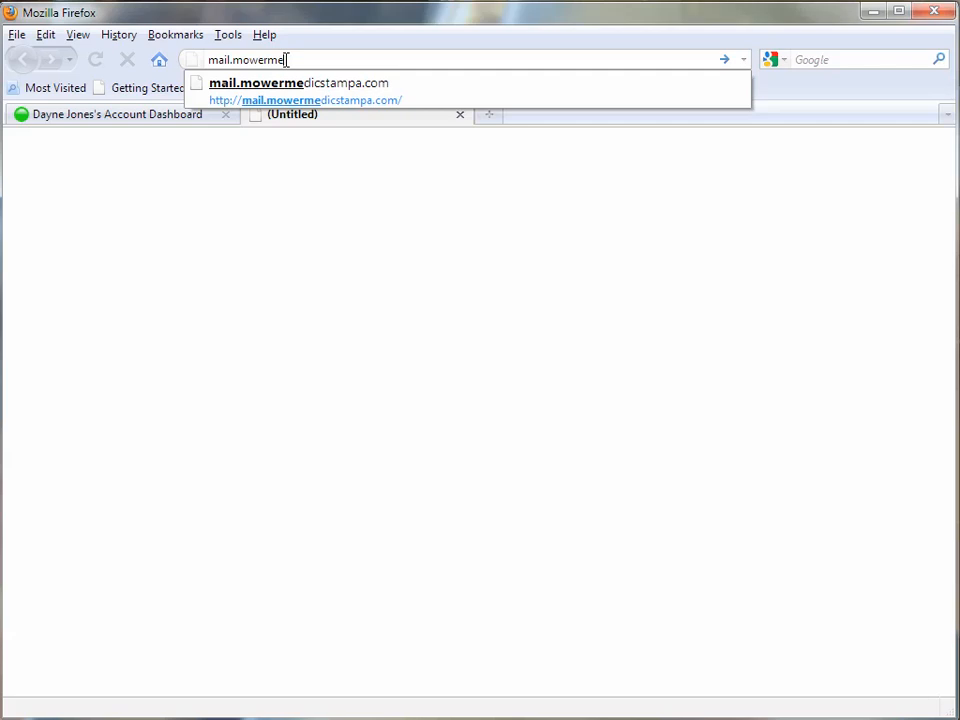
{"action": "type", "text": "dicstampa.com/ServiceLogin?service=mail&passiv"}
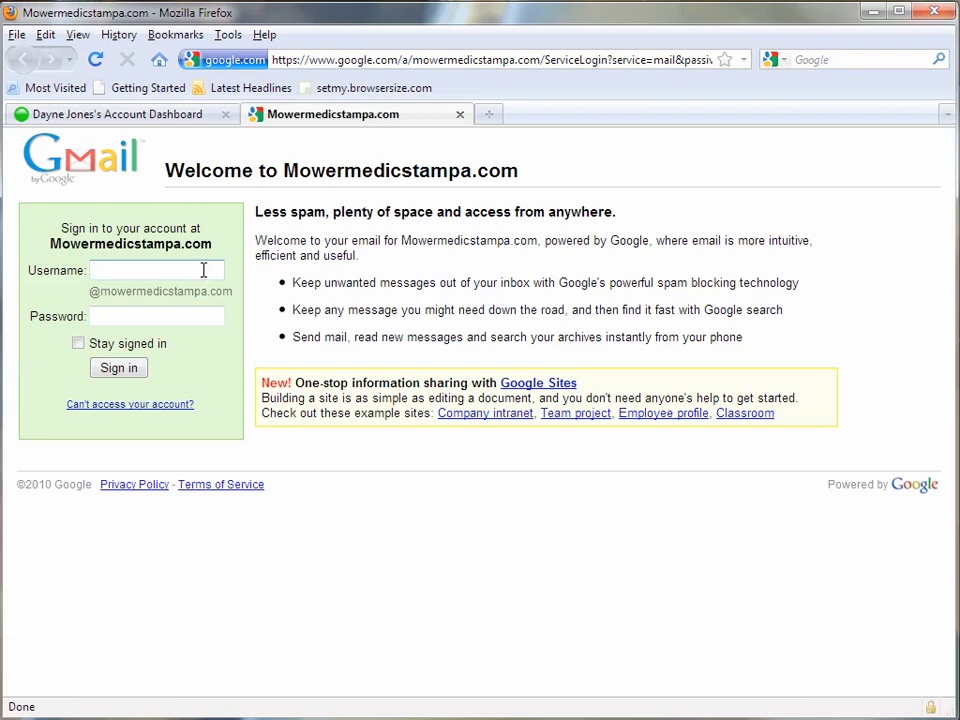
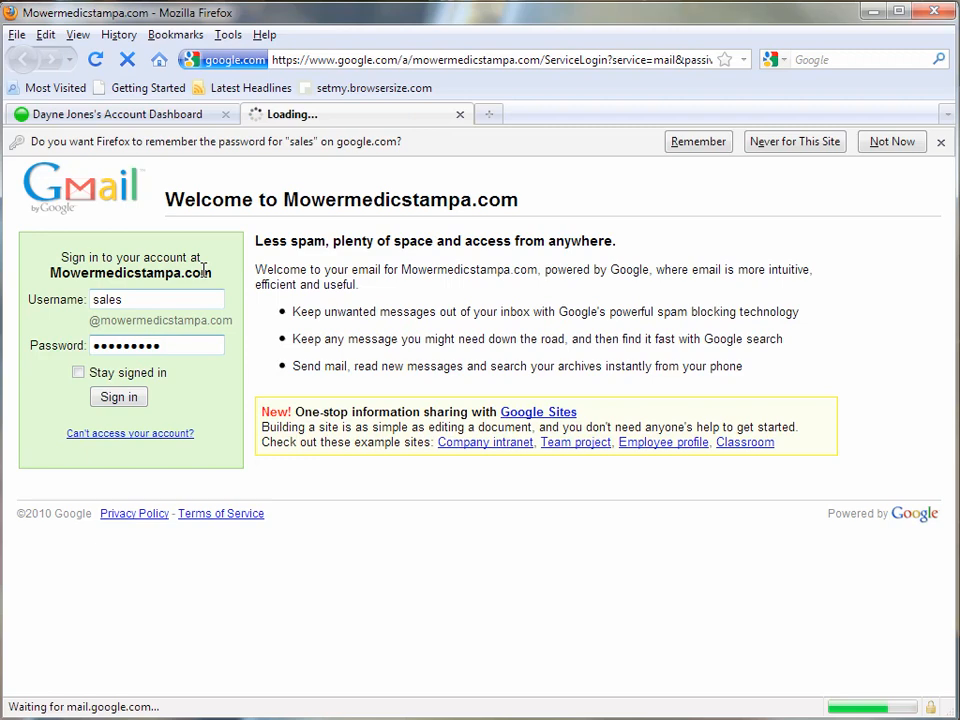
{"action": "left_click", "coordinate": [892, 140]}
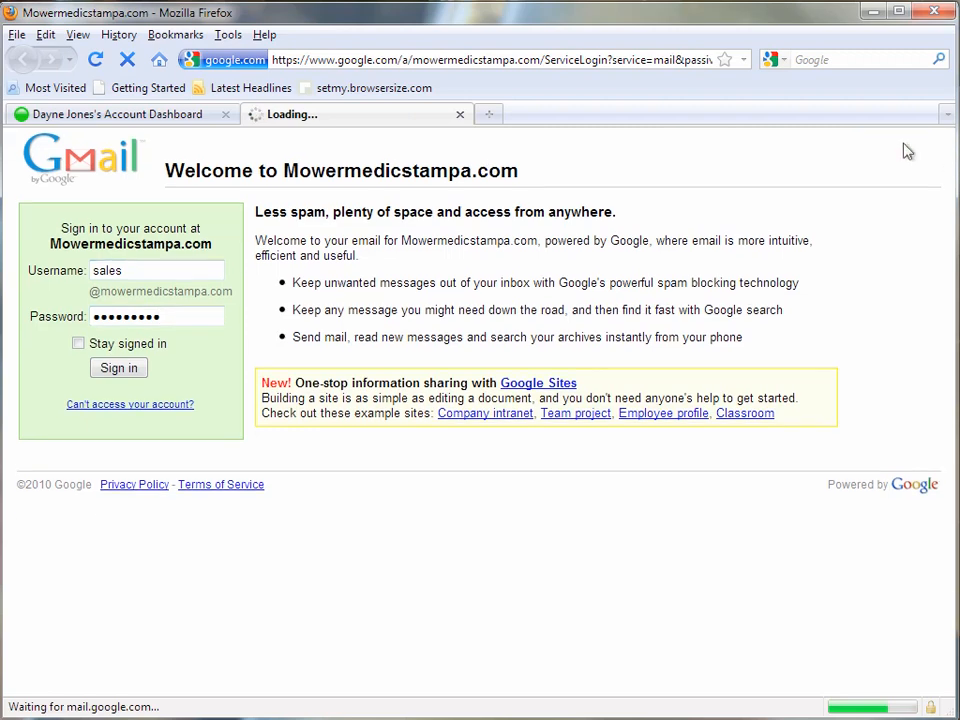
{"action": "left_click", "coordinate": [118, 368]}
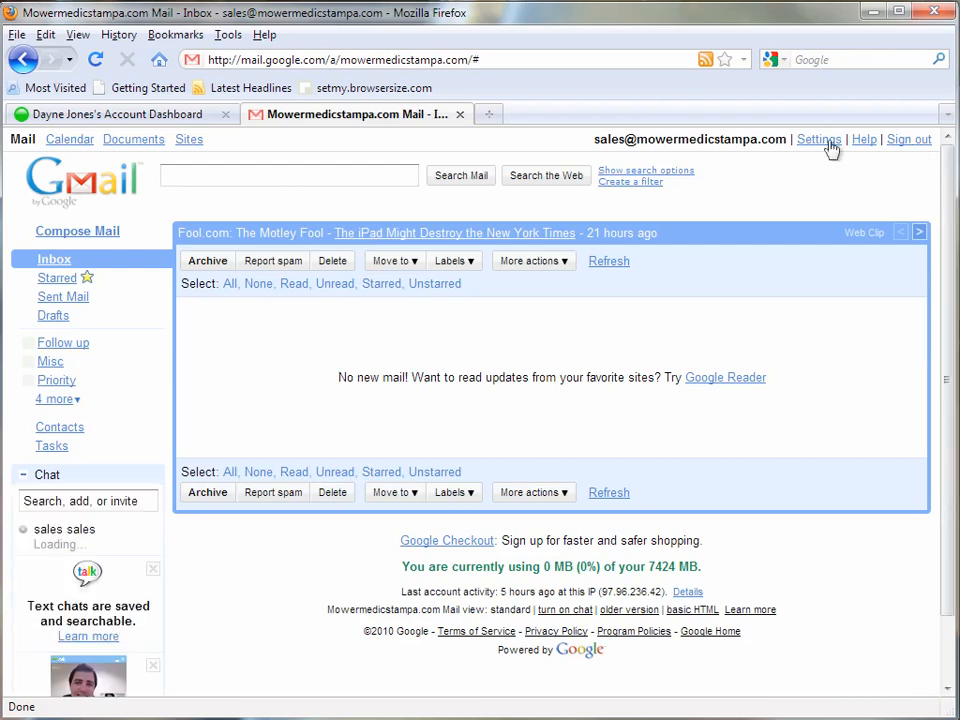
Go to Settings and show the Forwarding and POP/IMAP options.
{"action": "left_click", "coordinate": [822, 140]}
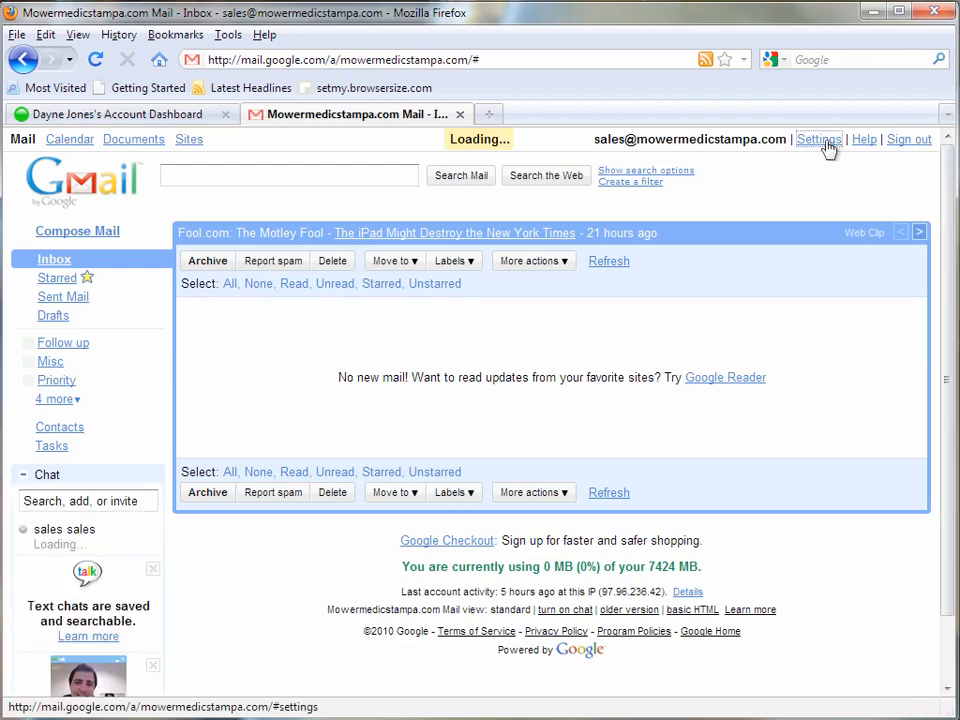
{"action": "left_click", "coordinate": [820, 140]}
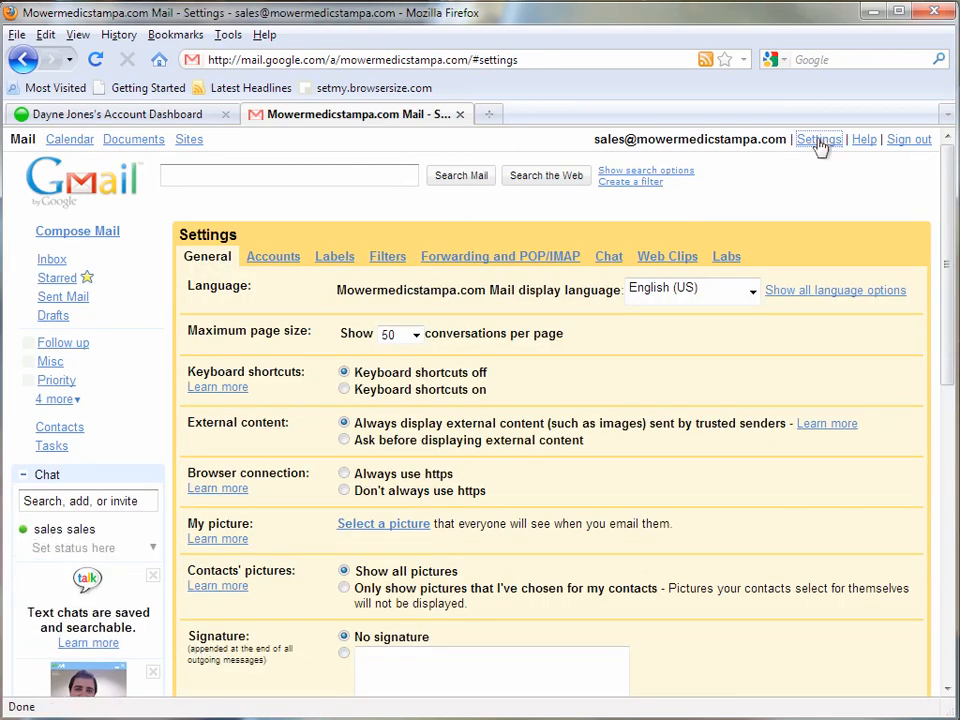
{"action": "mouse_move", "coordinate": [458, 268]}
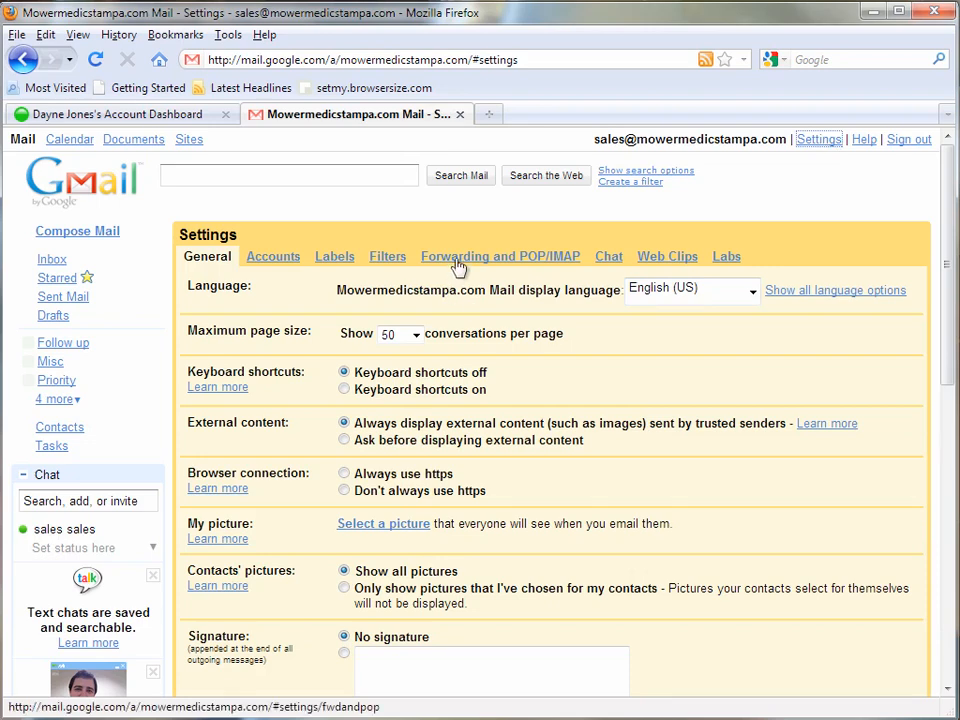
{"action": "left_click", "coordinate": [500, 256]}
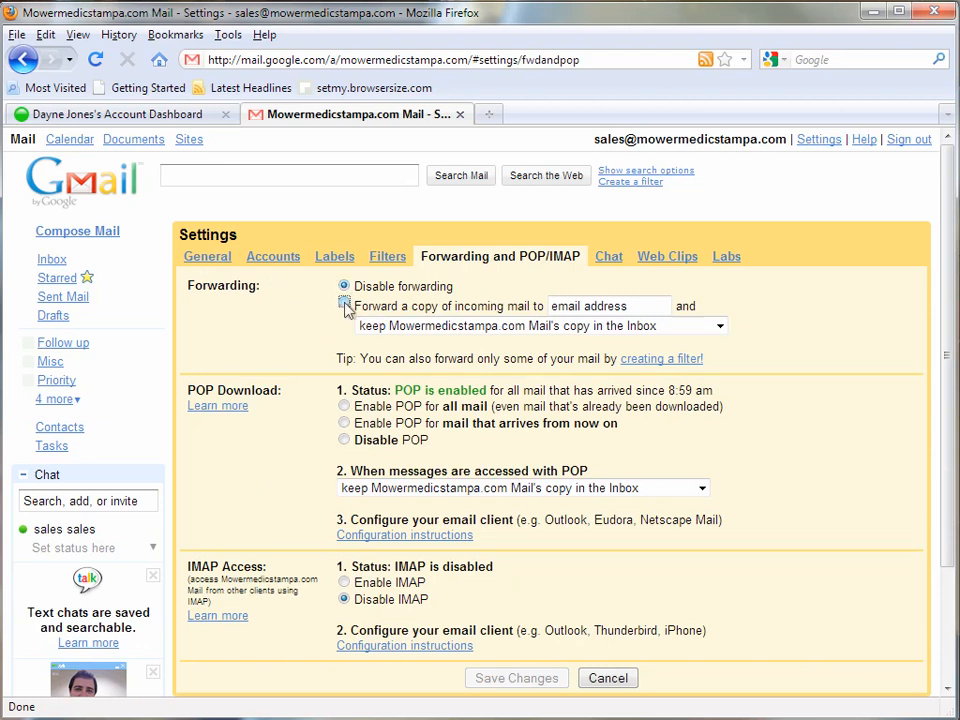
{"action": "left_click", "coordinate": [344, 304]}
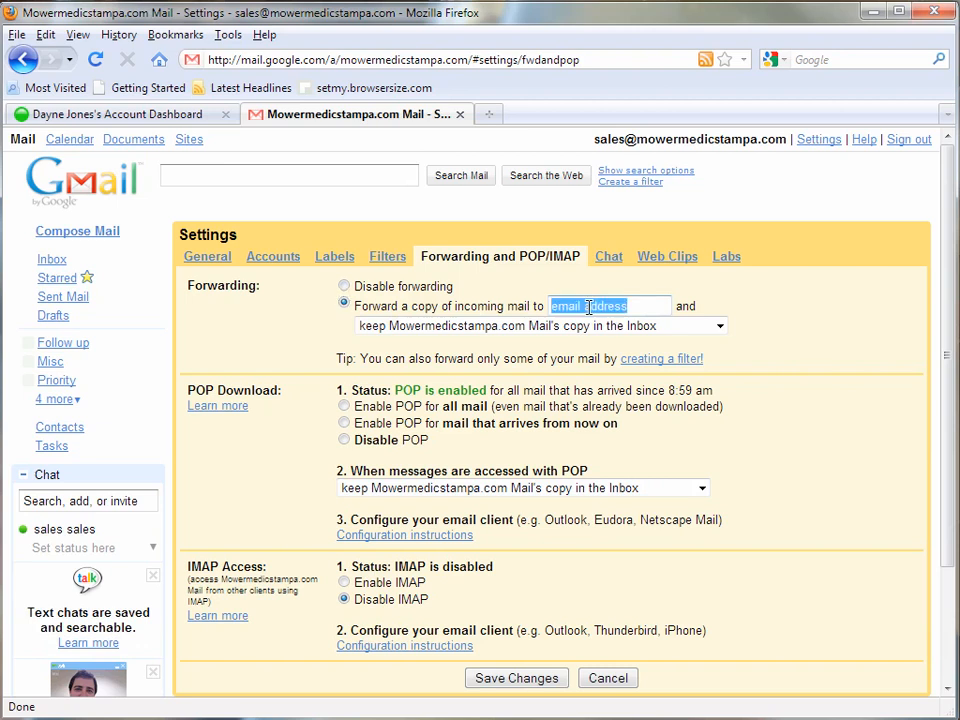
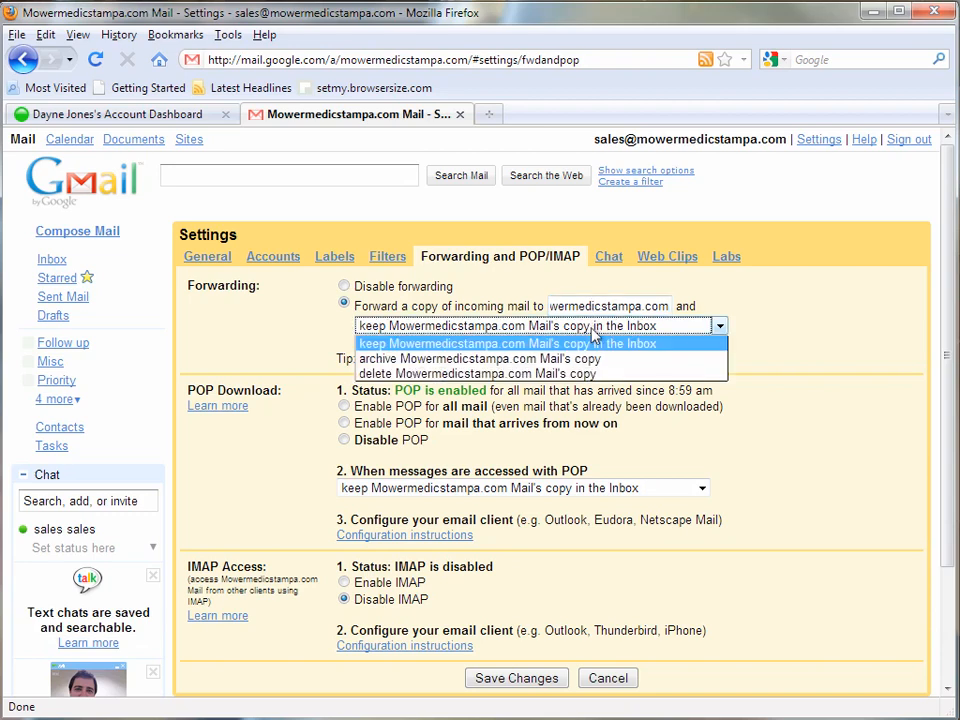
{"action": "mouse_move", "coordinate": [488, 374]}
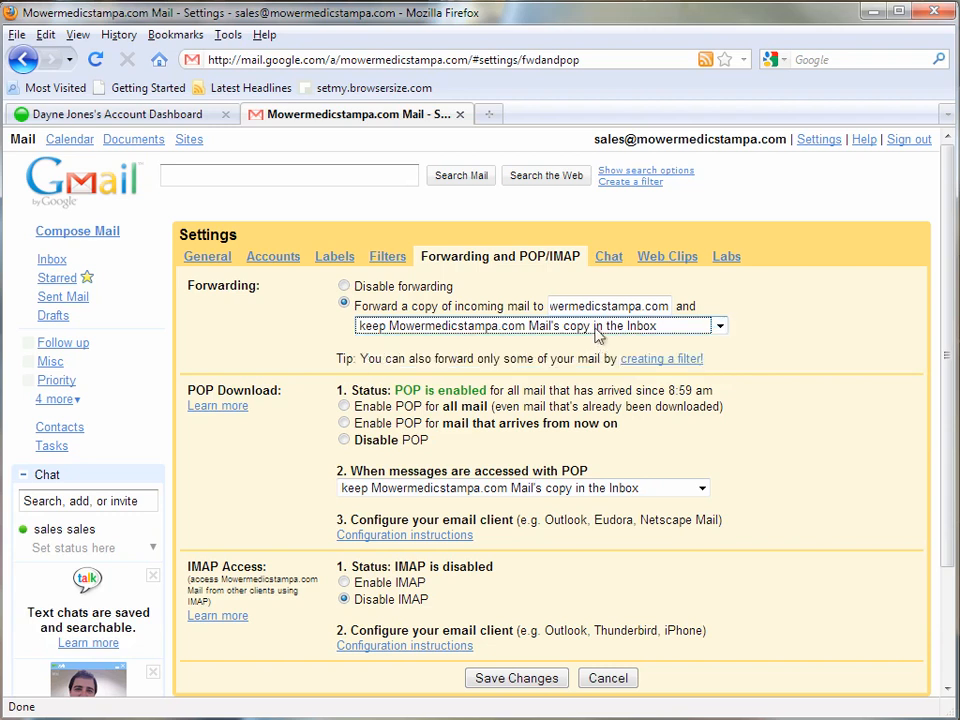
{"action": "mouse_move", "coordinate": [520, 646]}
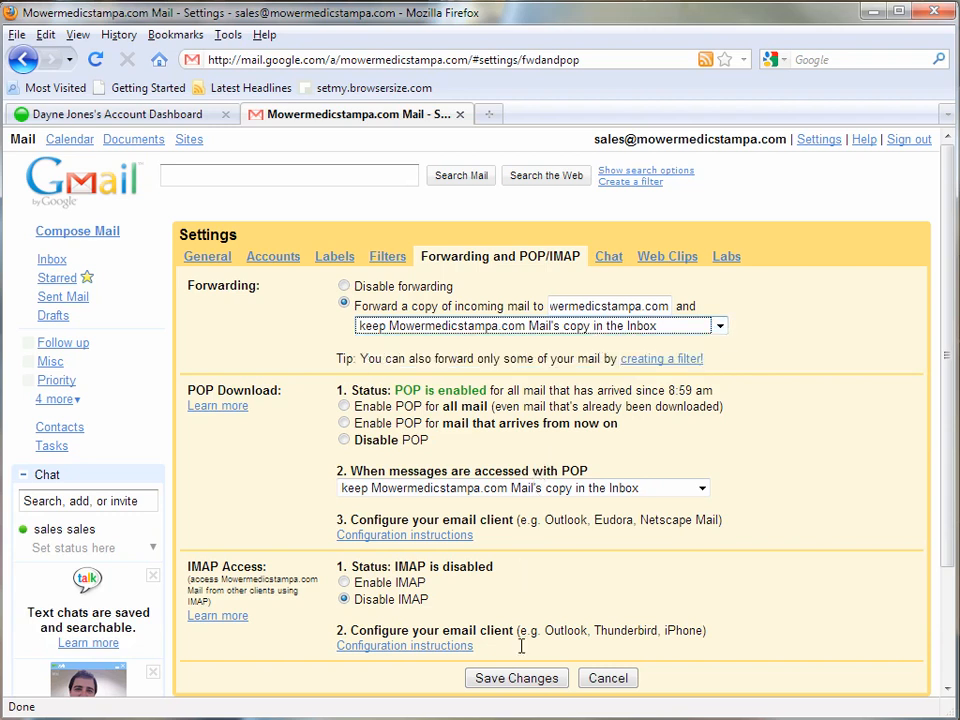
{"action": "left_click", "coordinate": [516, 676]}
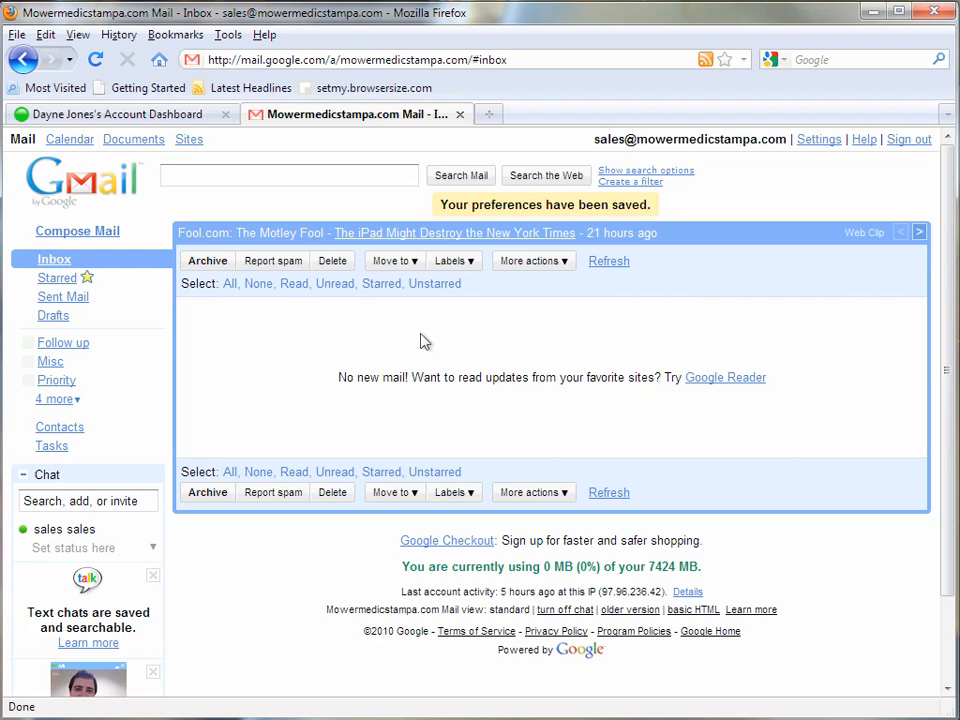
{"action": "mouse_move", "coordinate": [348, 320]}
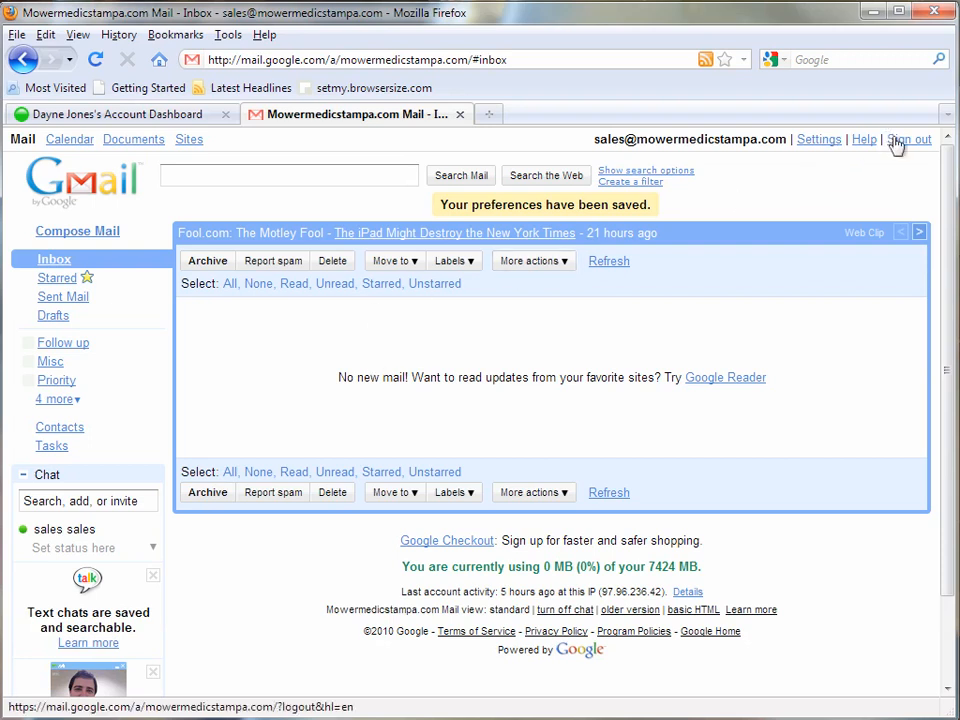
Sign out of the sales mailbox.
{"action": "left_click", "coordinate": [910, 140]}
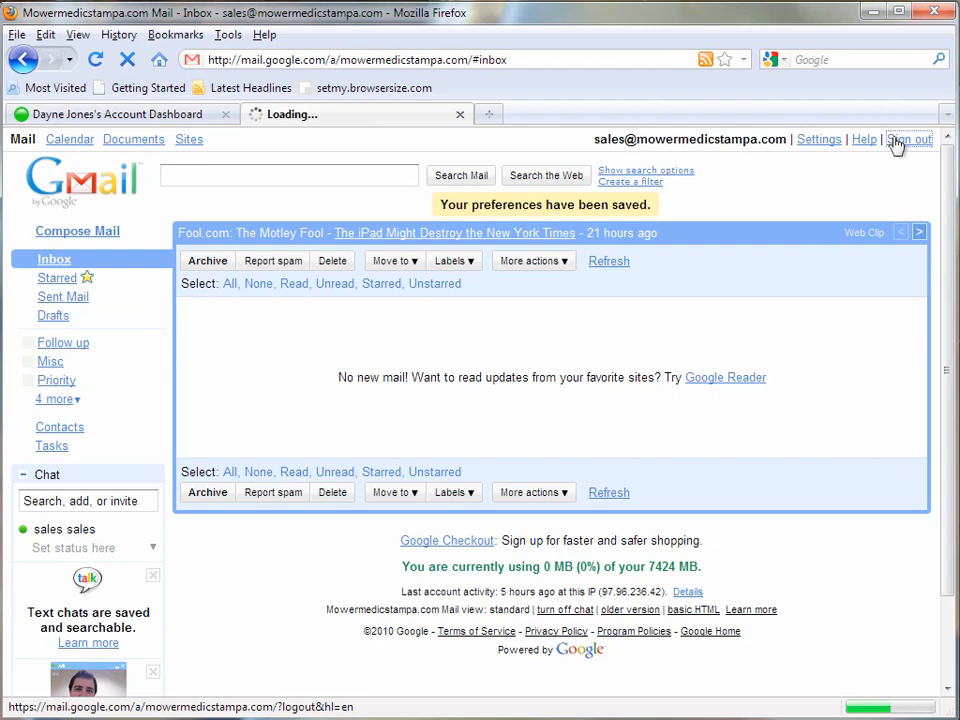
{"action": "left_click", "coordinate": [922, 140]}
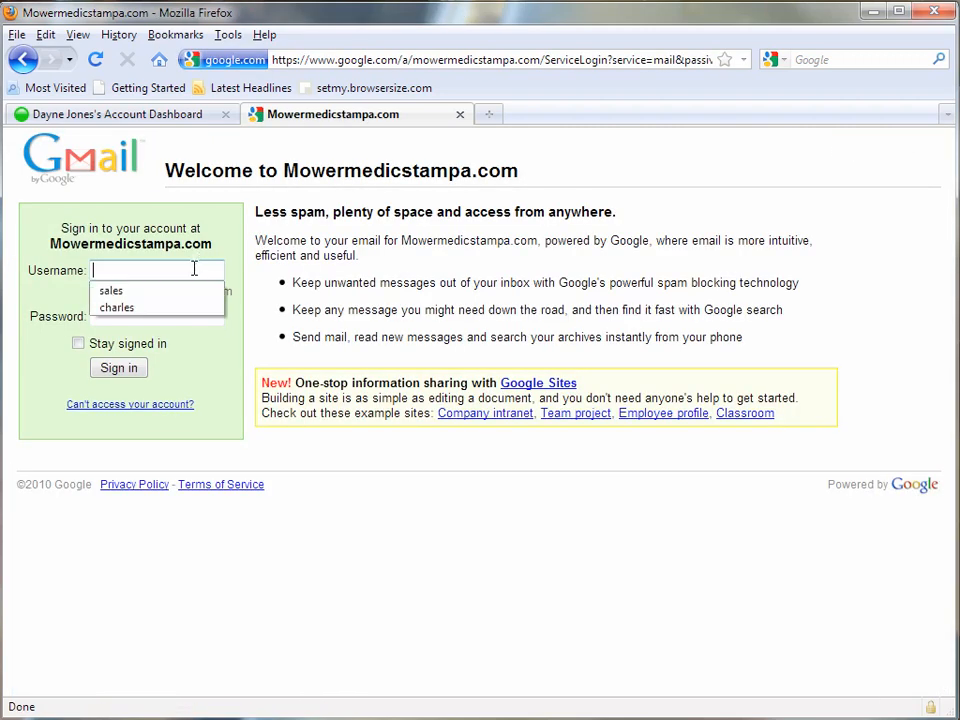
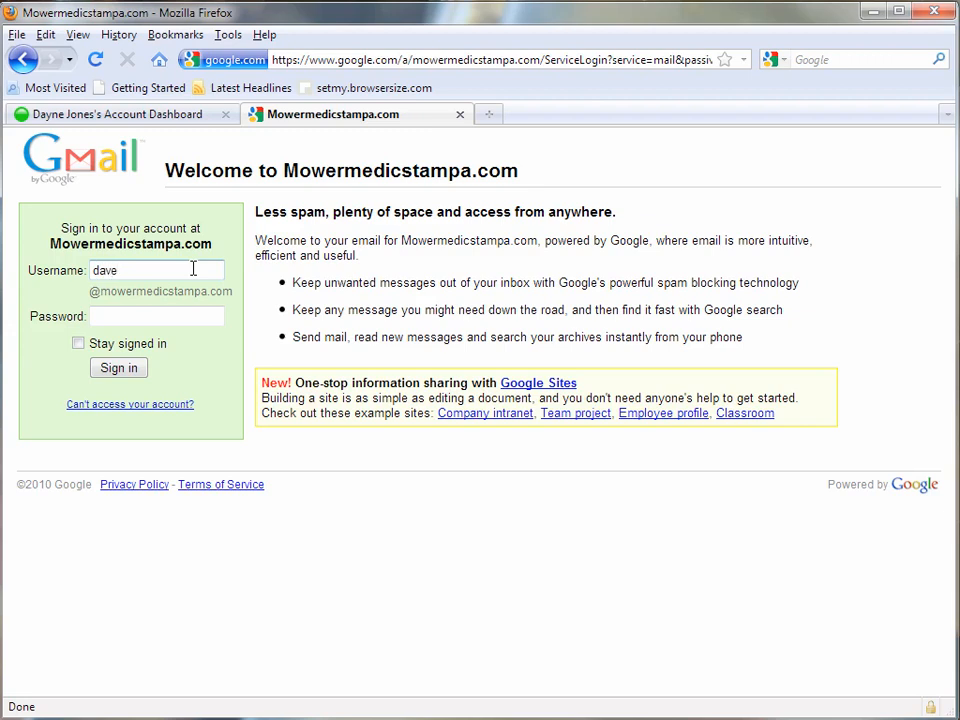